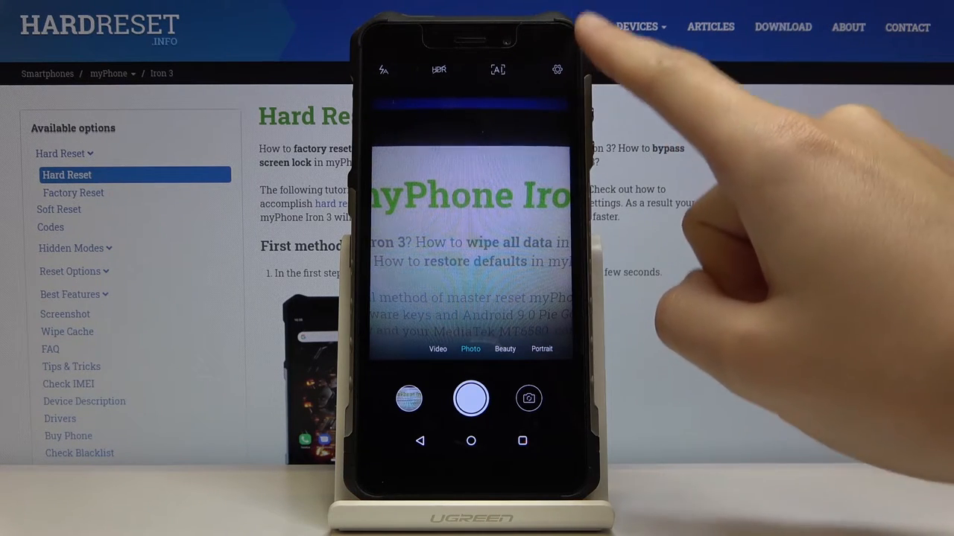
Open Camera settings using the gear icon at the top right of the viewfinder.
click(556, 69)
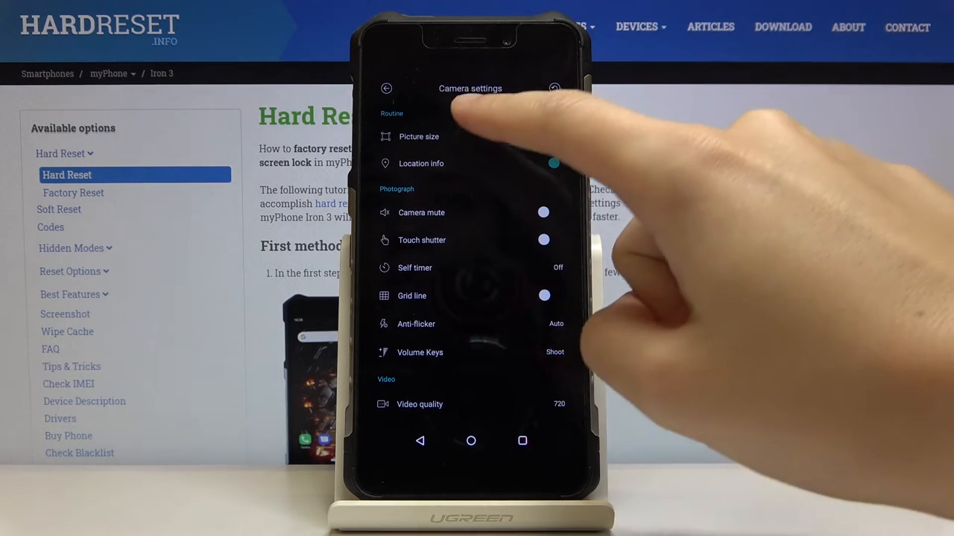
Show the Picture size options under Routine, currently set to 4:3 8M.
click(418, 137)
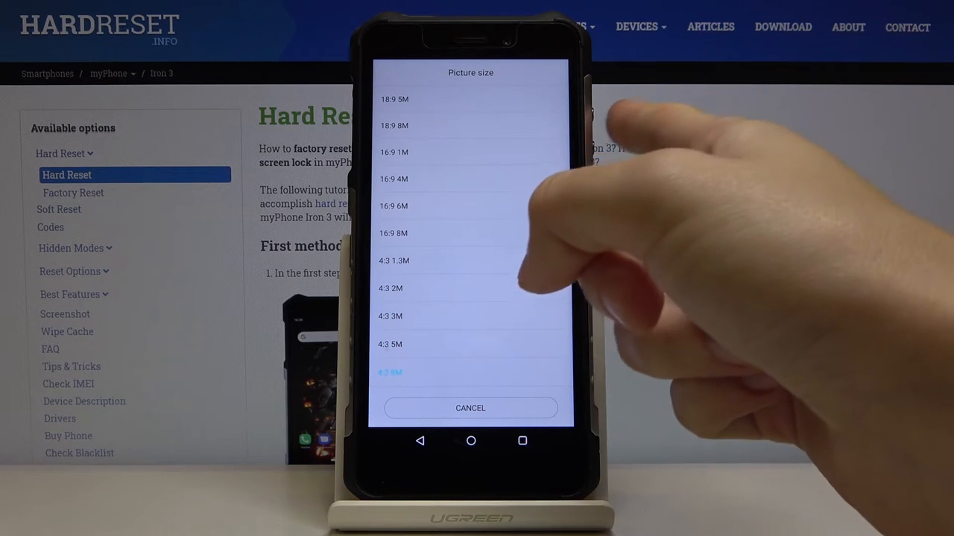
Apply 18:9 8M, then 16:9 8M, and reopen the Picture size list to confirm.
click(470, 408)
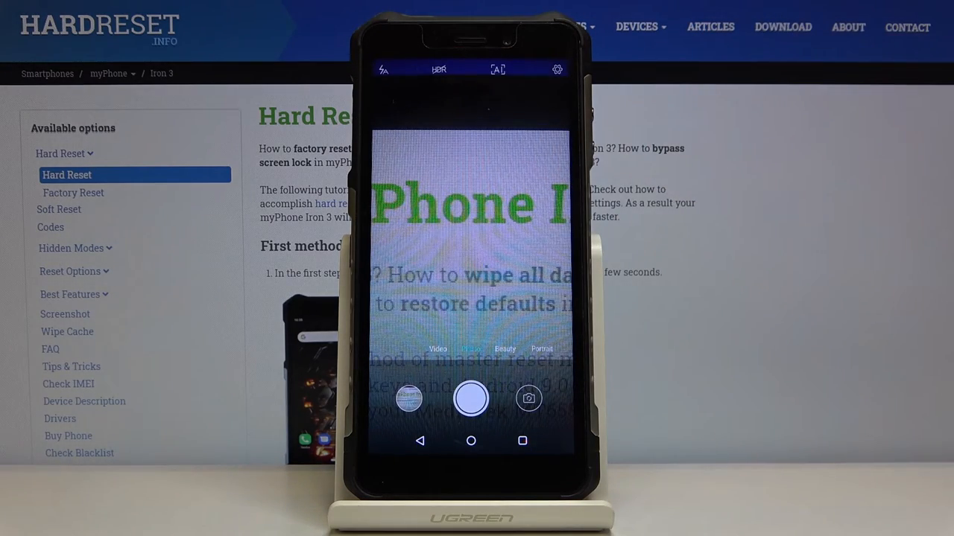
click(557, 69)
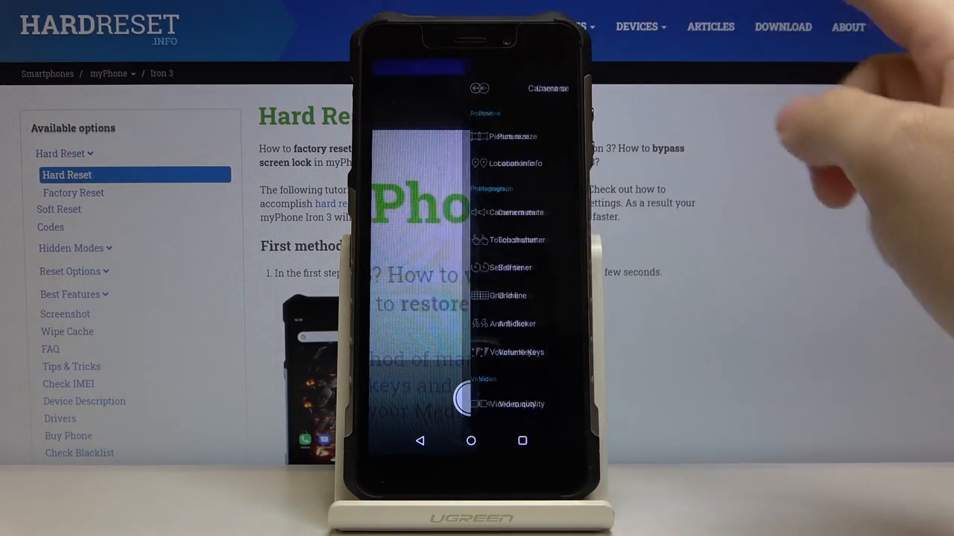
click(511, 136)
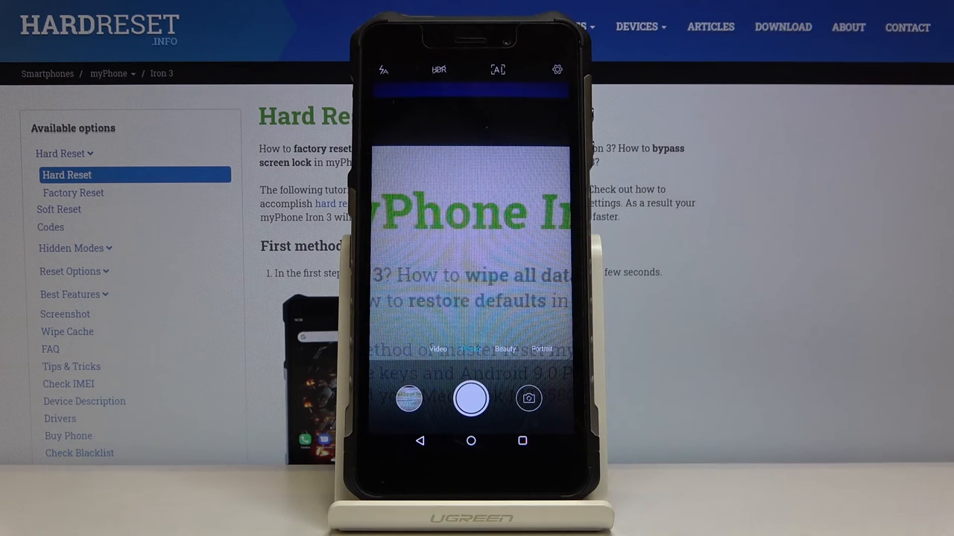
click(556, 68)
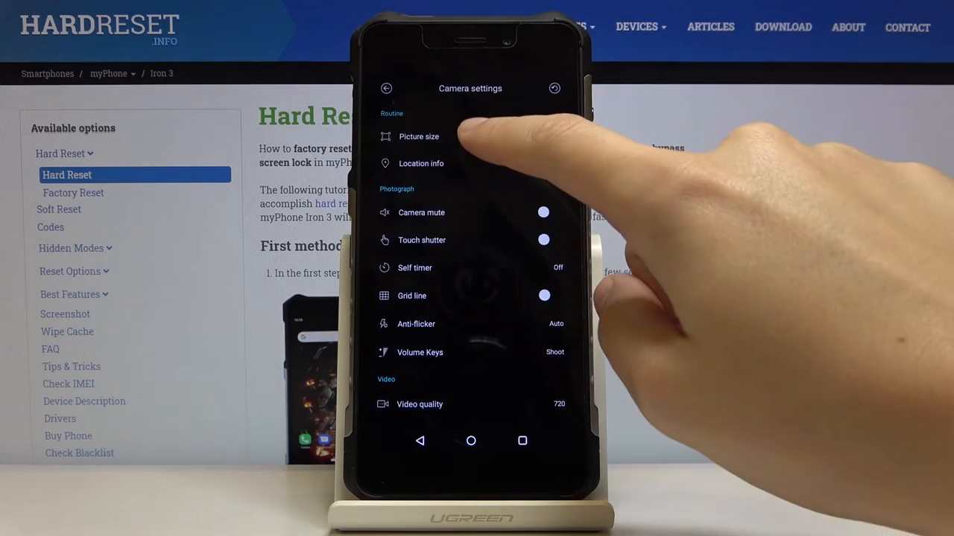
click(409, 136)
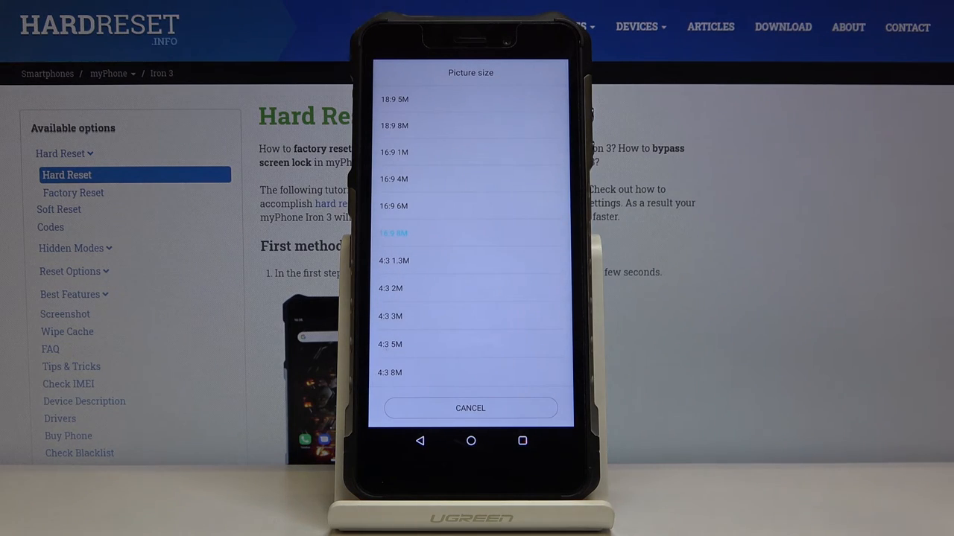